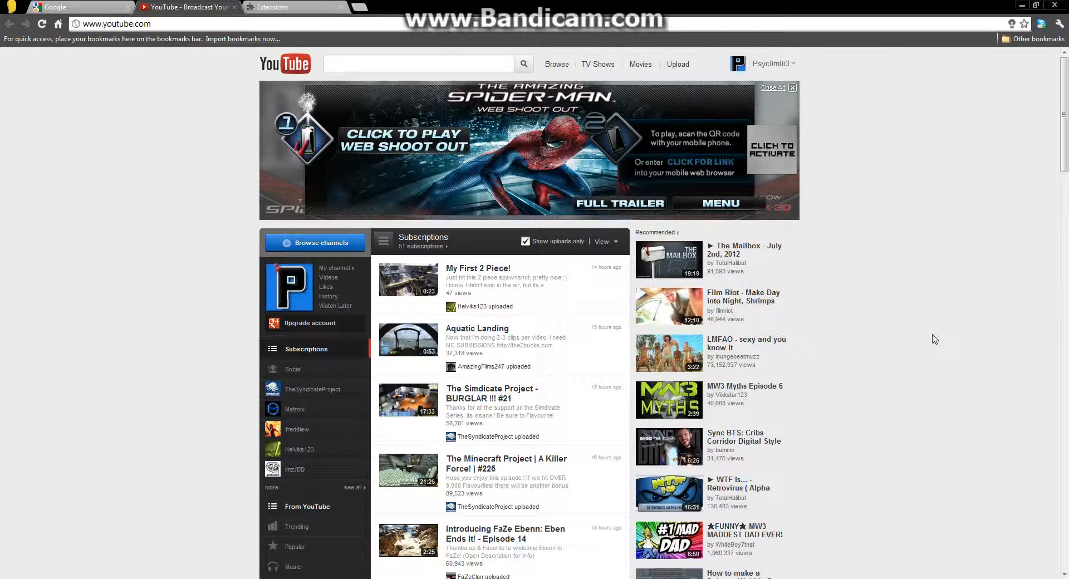
Search YouTube for 'fail', then switch to Chrome's installed extensions page.
{"action": "left_click", "coordinate": [418, 64]}
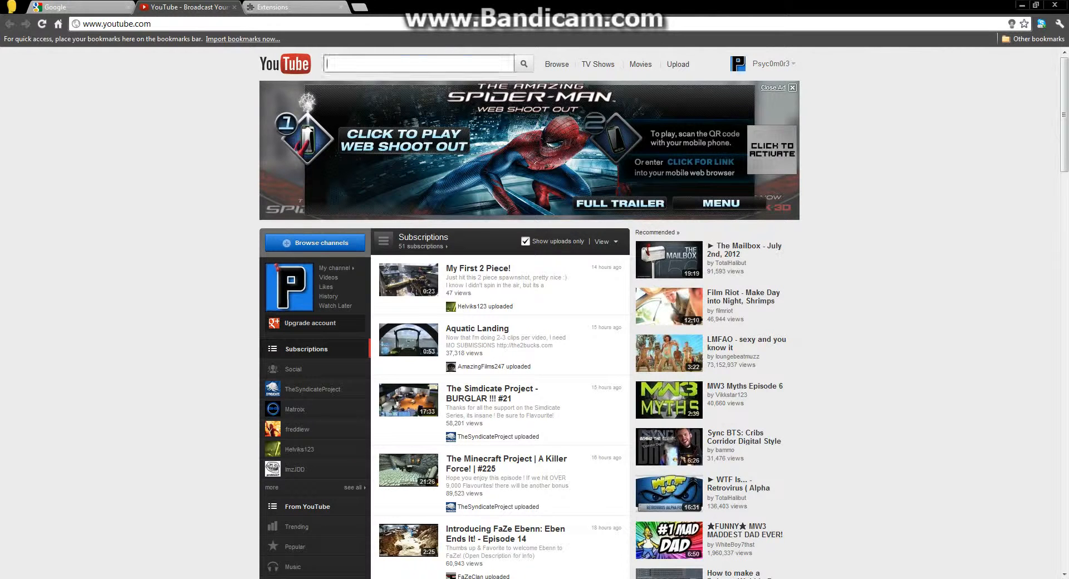
{"action": "type", "text": "fail"}
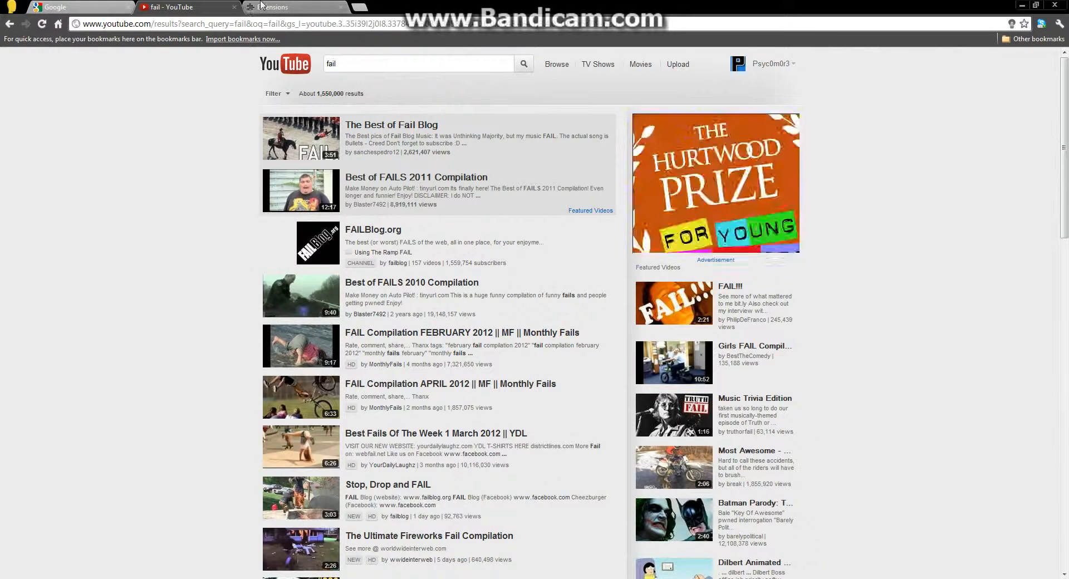
{"action": "left_click", "coordinate": [281, 6]}
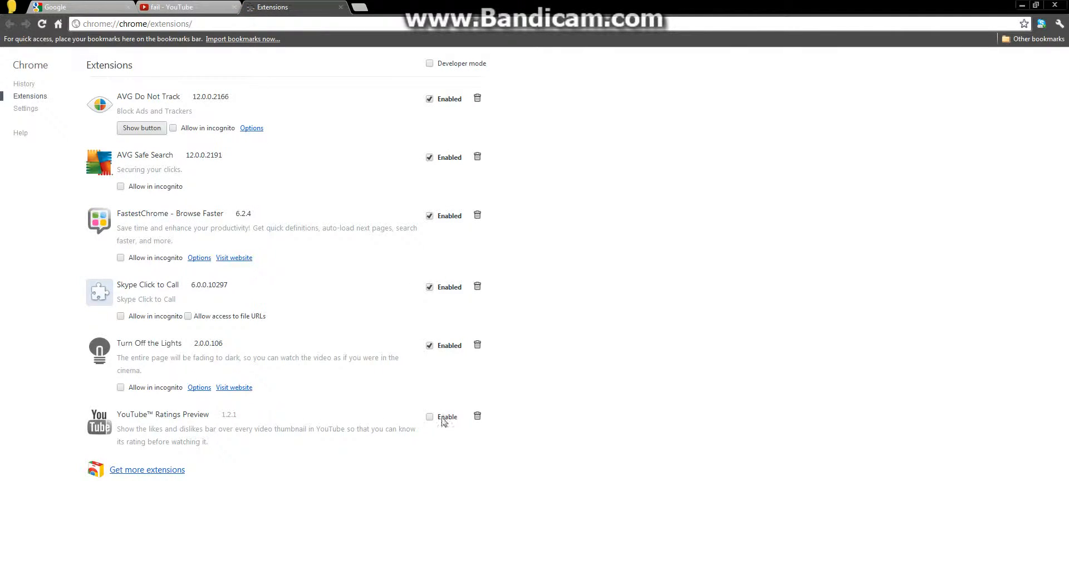
Enable YouTube Ratings Preview and return to the 'fail' results with rating bars.
{"action": "left_click", "coordinate": [430, 416]}
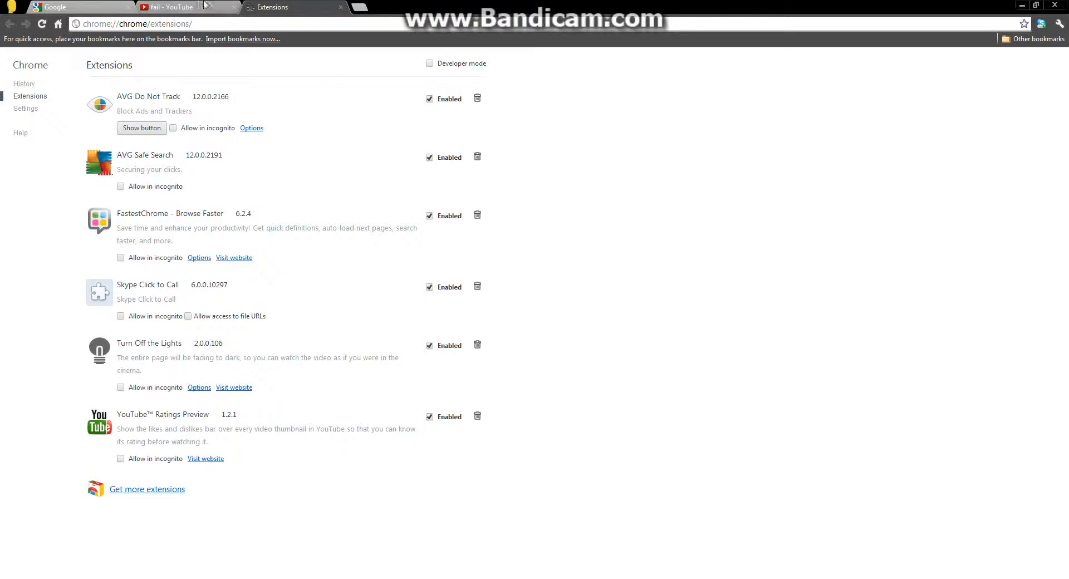
{"action": "left_click", "coordinate": [167, 8]}
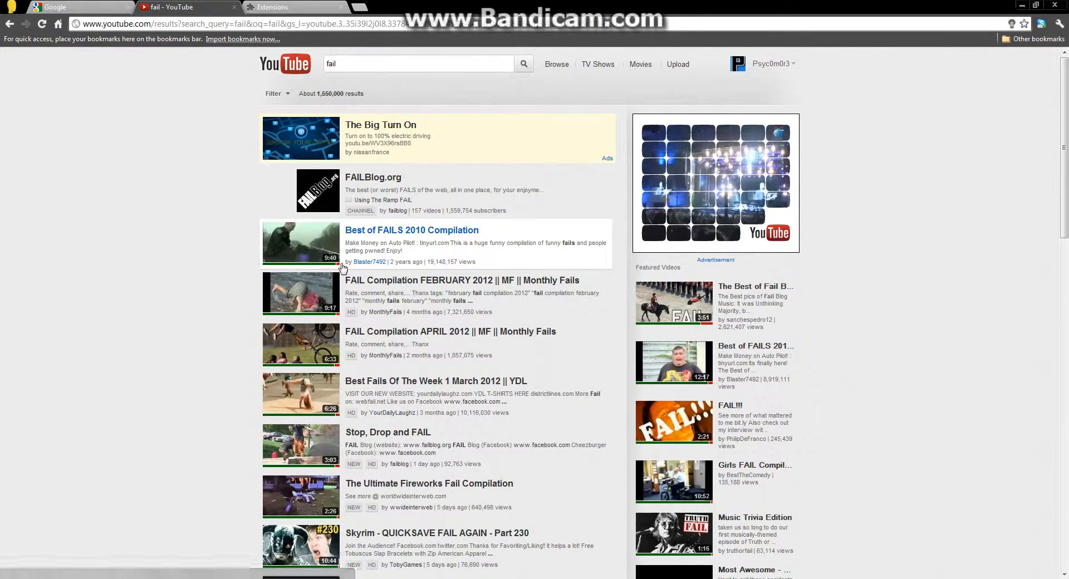
{"action": "mouse_move", "coordinate": [468, 276]}
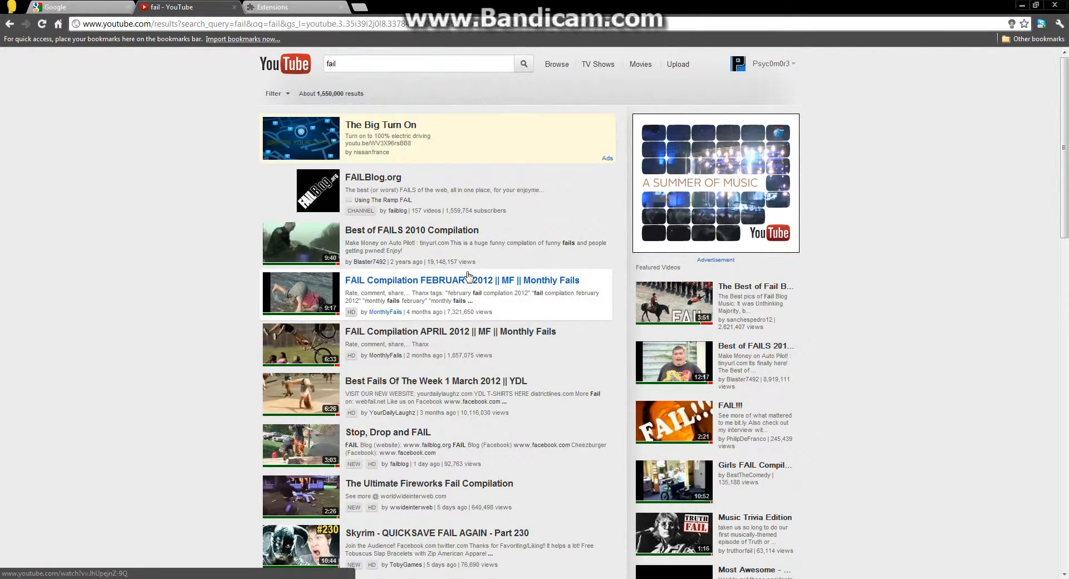
{"action": "scroll", "scroll_direction": "down", "scroll_amount": 3}
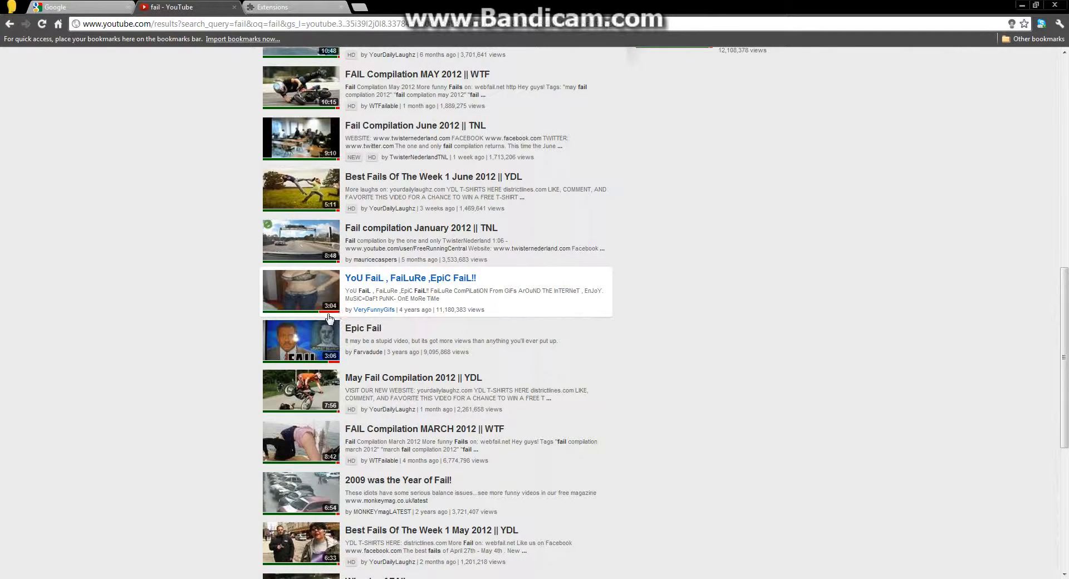
{"action": "mouse_move", "coordinate": [345, 324]}
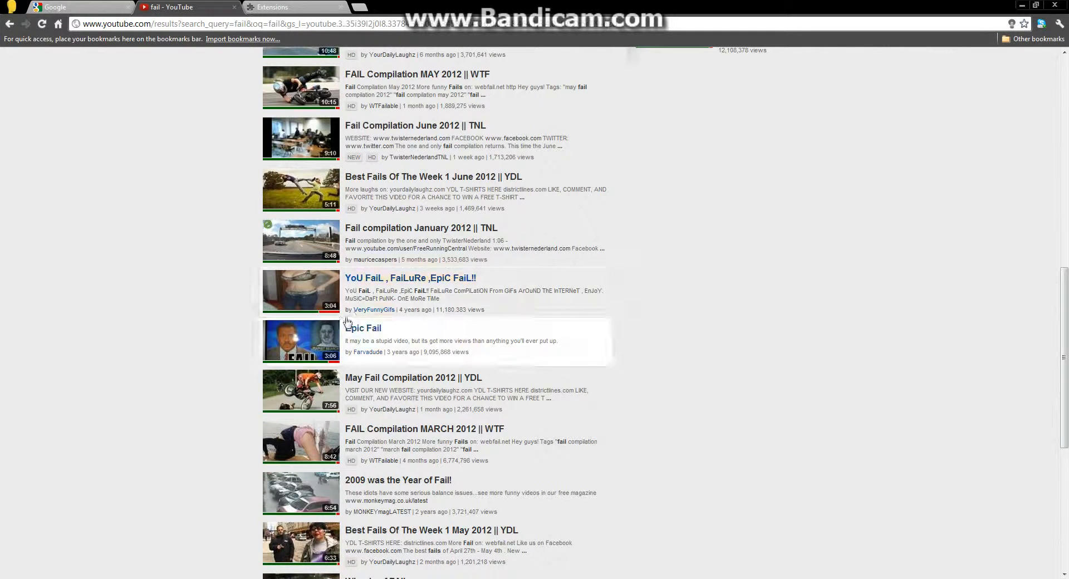
{"action": "scroll", "scroll_direction": "up", "scroll_amount": 3}
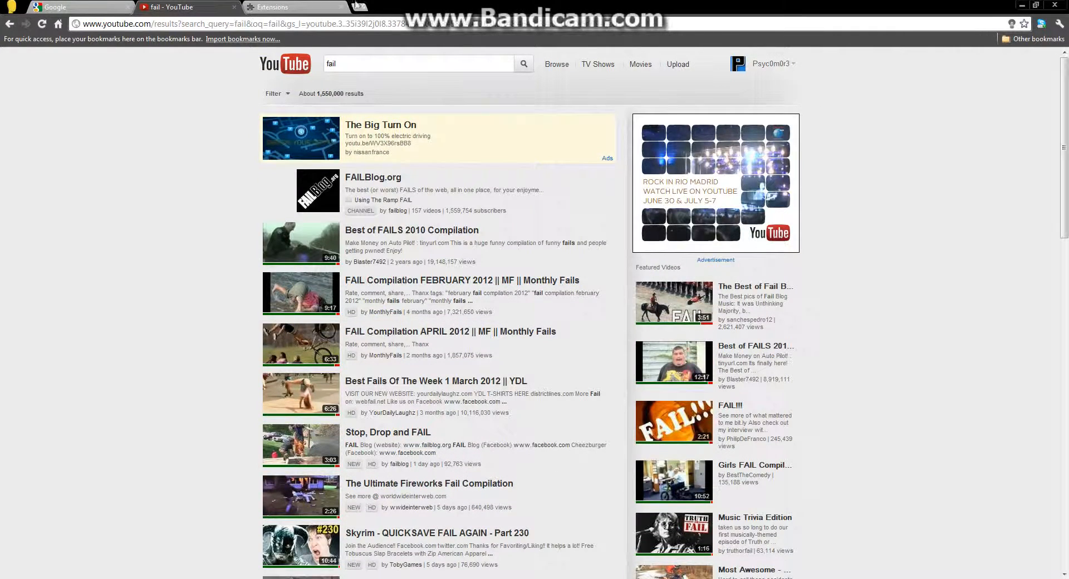
From a new tab's Apps list, launch the Chrome Web Store.
{"action": "left_click", "coordinate": [362, 7]}
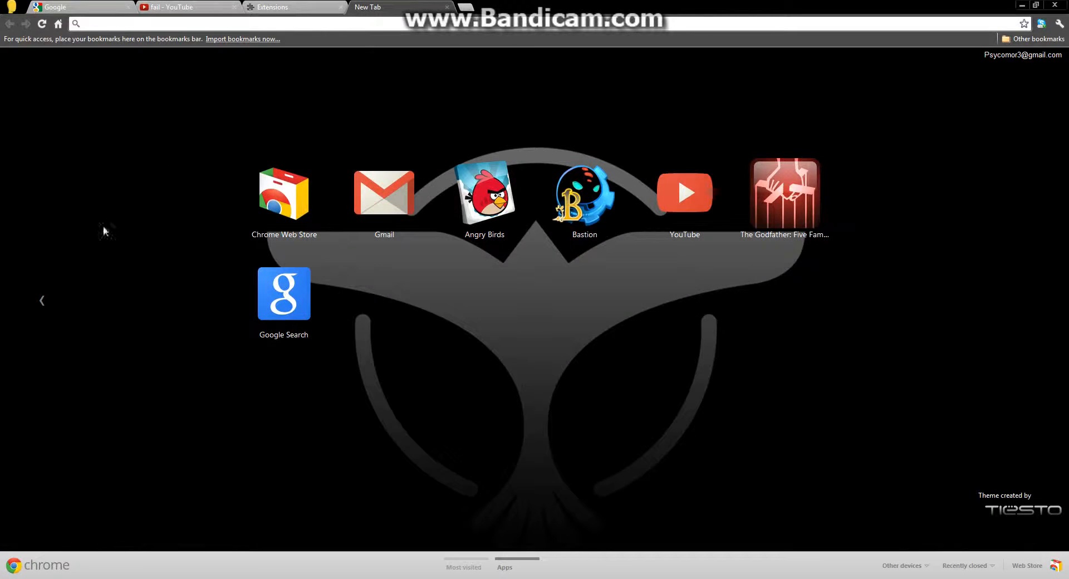
{"action": "left_click", "coordinate": [463, 568]}
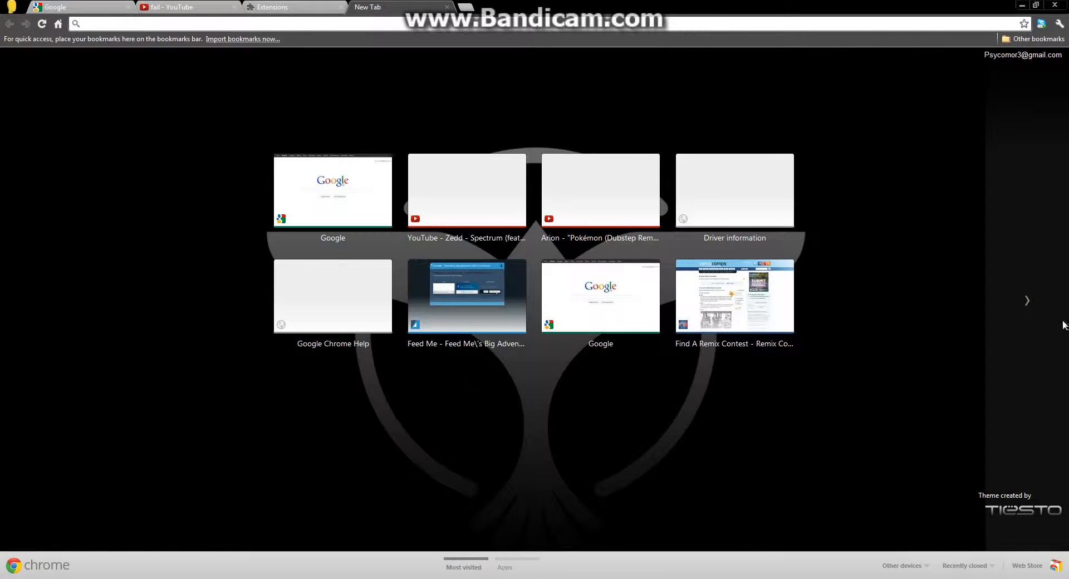
{"action": "left_click", "coordinate": [504, 568]}
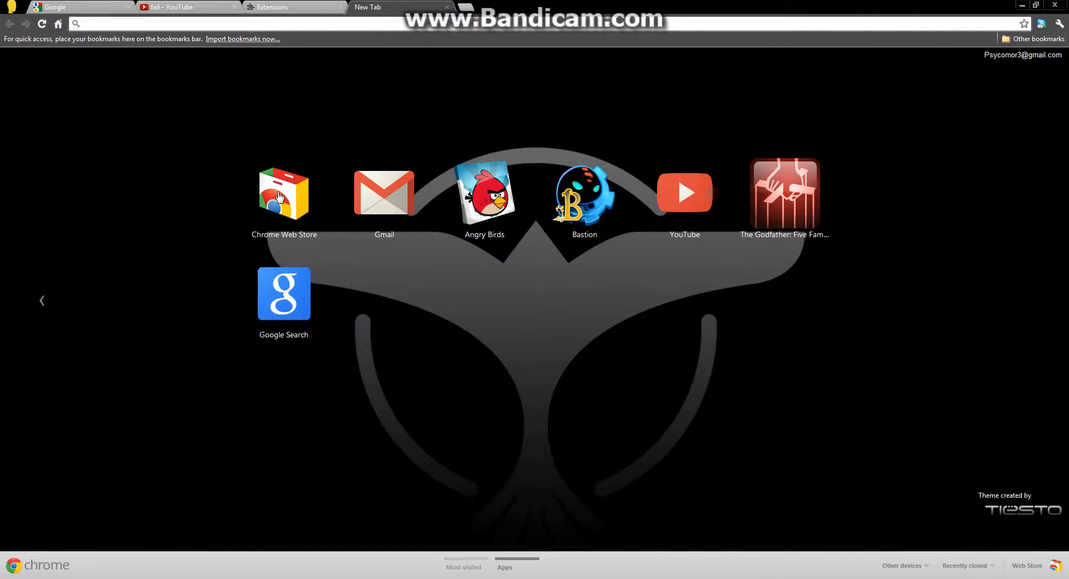
{"action": "left_click", "coordinate": [284, 193]}
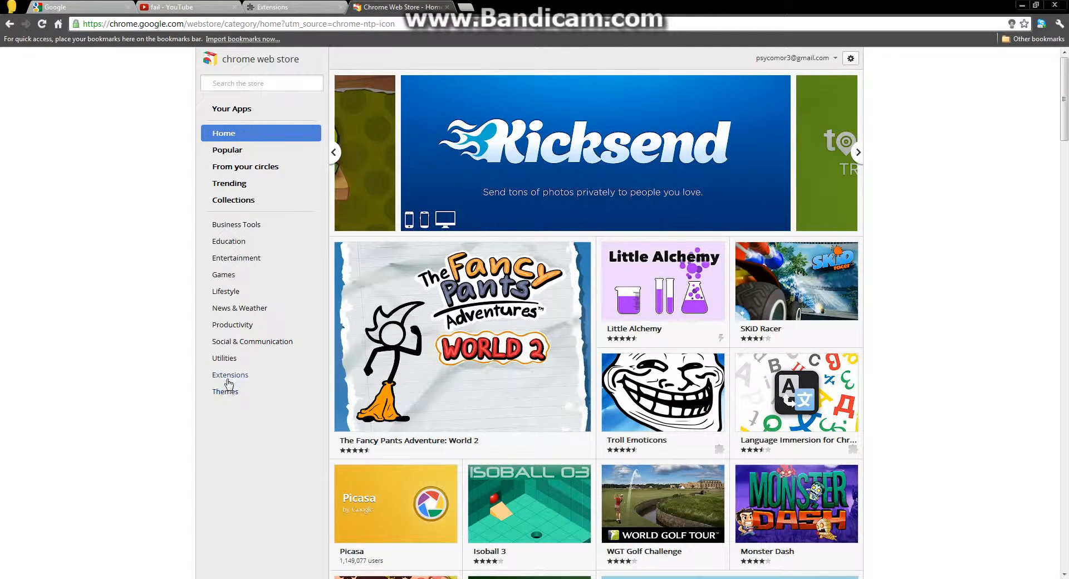
Search the store's extensions for 'youtube ratings preview' (shown as added), then return to the 'fail' results.
{"action": "left_click", "coordinate": [229, 376]}
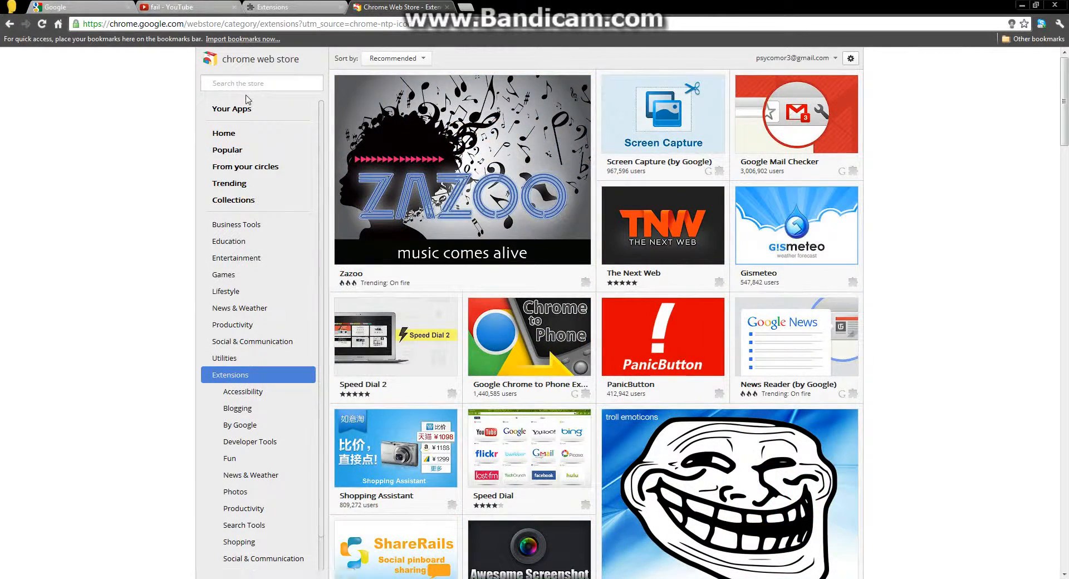
{"action": "type", "text": "youtube"}
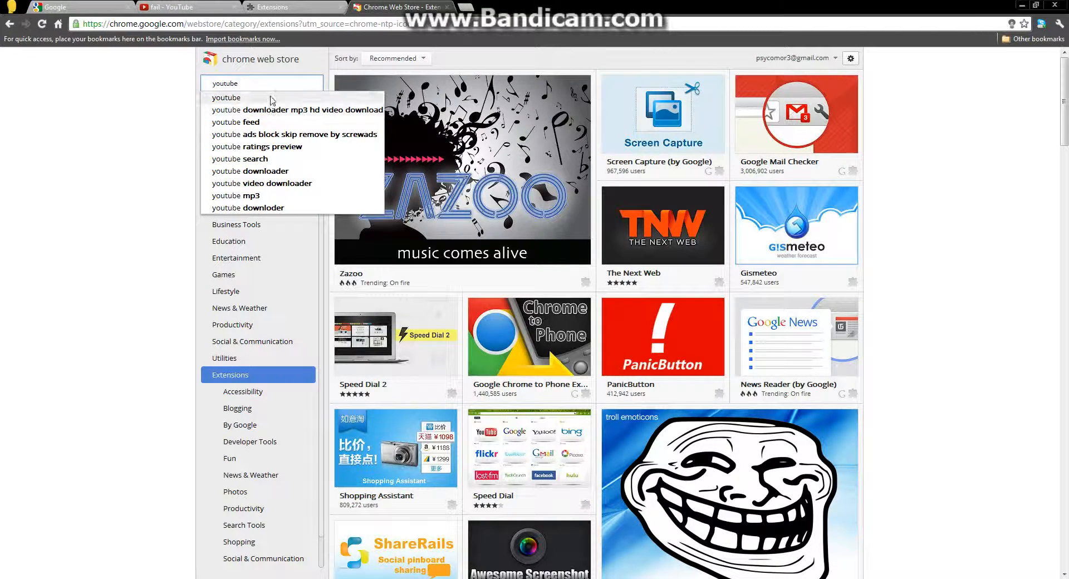
{"action": "left_click", "coordinate": [256, 147]}
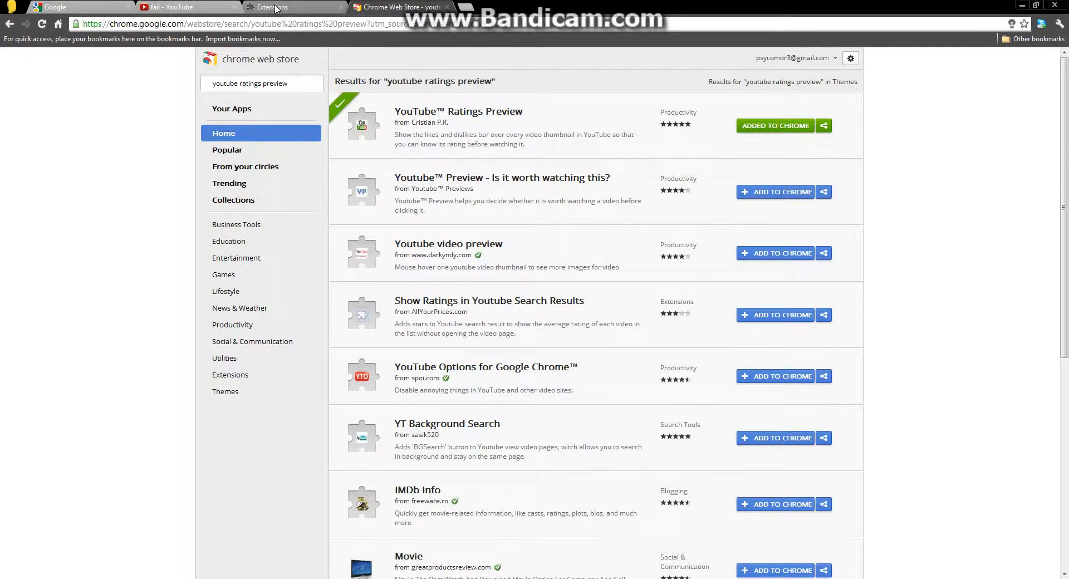
{"action": "left_click", "coordinate": [167, 7]}
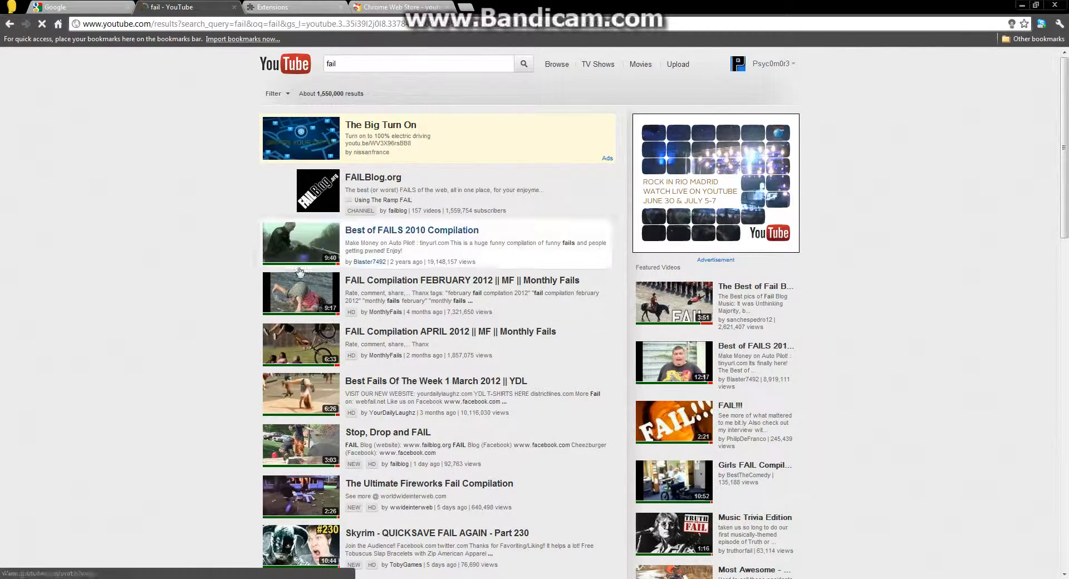
Go to the YouTube home page showing like/dislike bars under subscription thumbnails.
{"action": "left_click", "coordinate": [284, 64]}
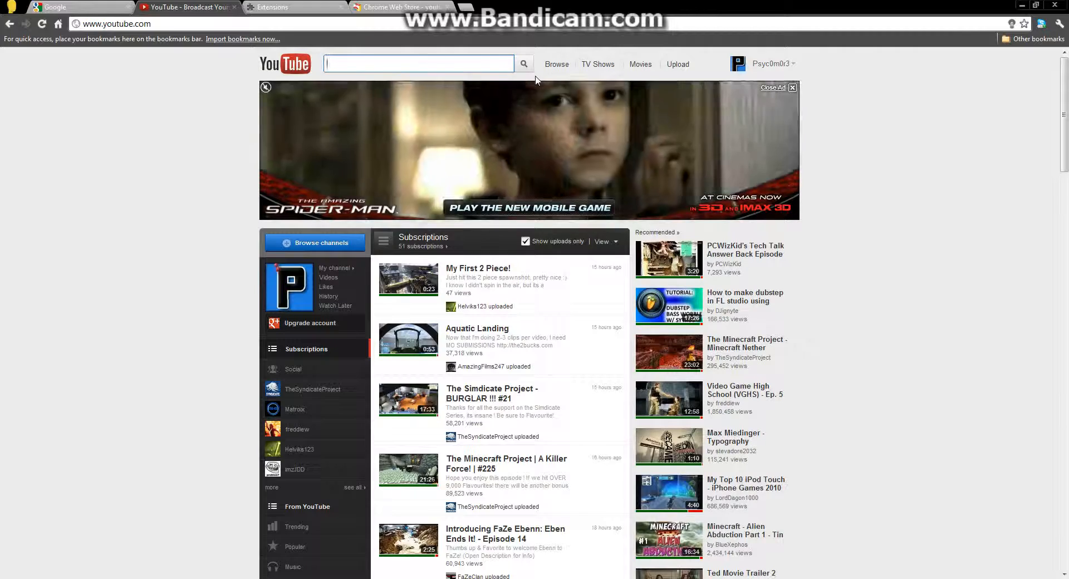
{"action": "mouse_move", "coordinate": [734, 489]}
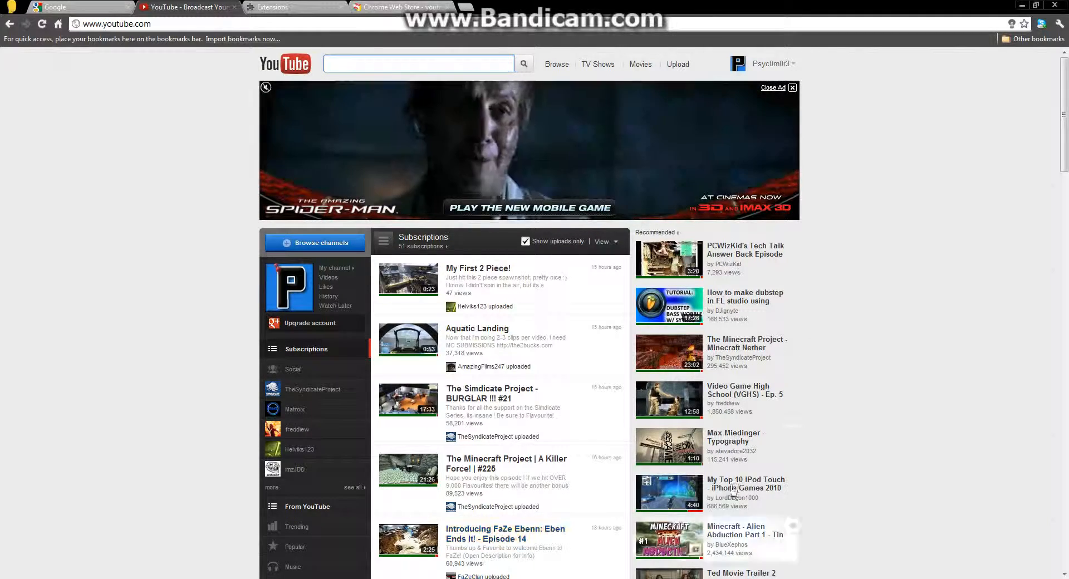